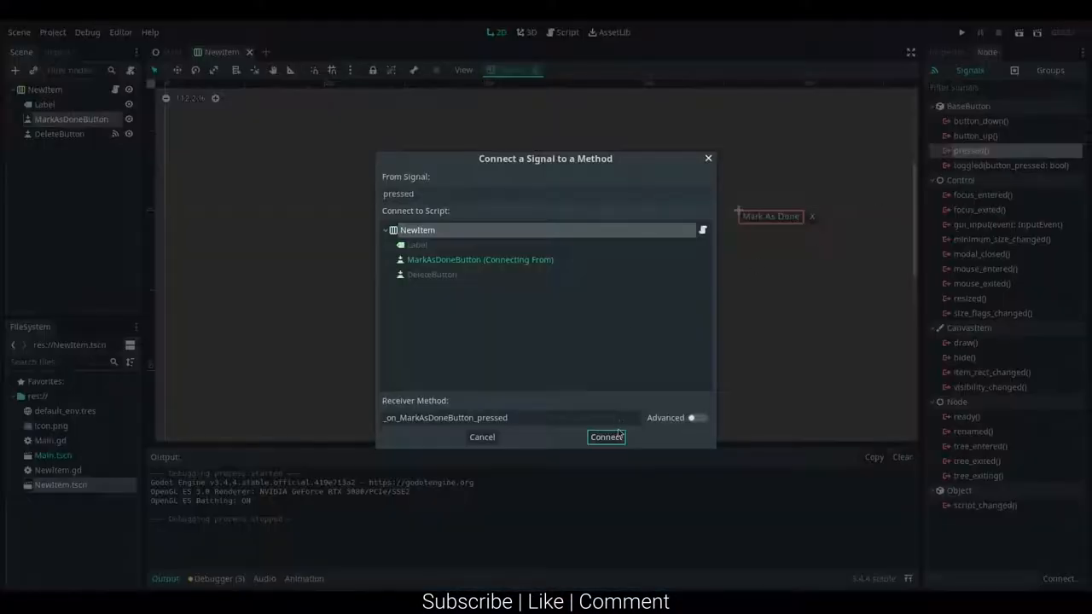
- Connect MarkAsDoneButton's pressed signal, creating the _on_MarkAsDoneButton_pressed stub in NewItem.gd
left_click(608, 437)
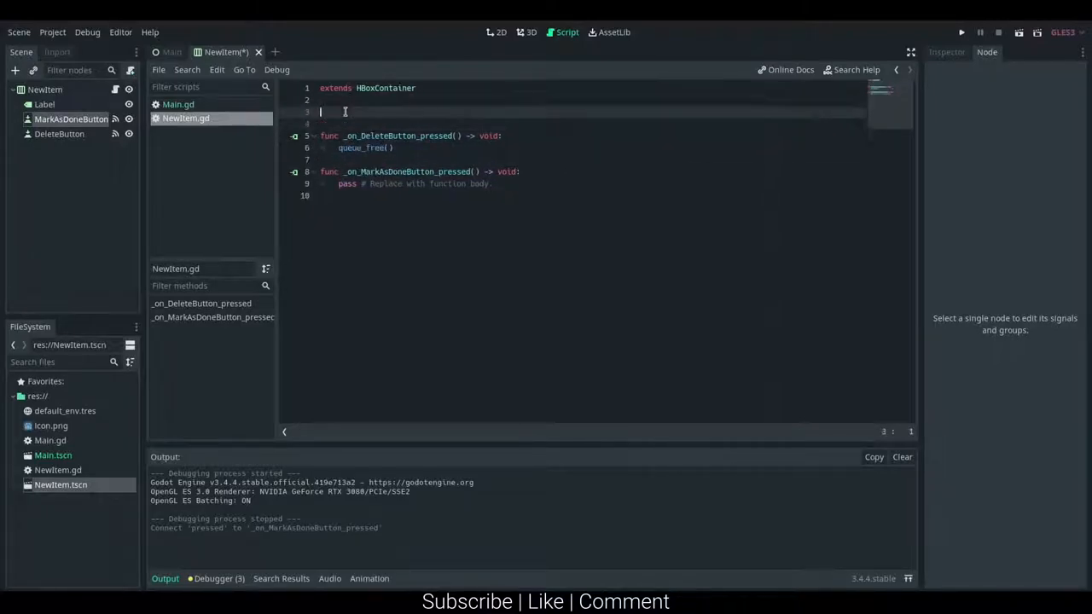
- Declare 'var is_done : bool', save, and begin the handler's 'if is_done == true' check
type("var is_done : bool")
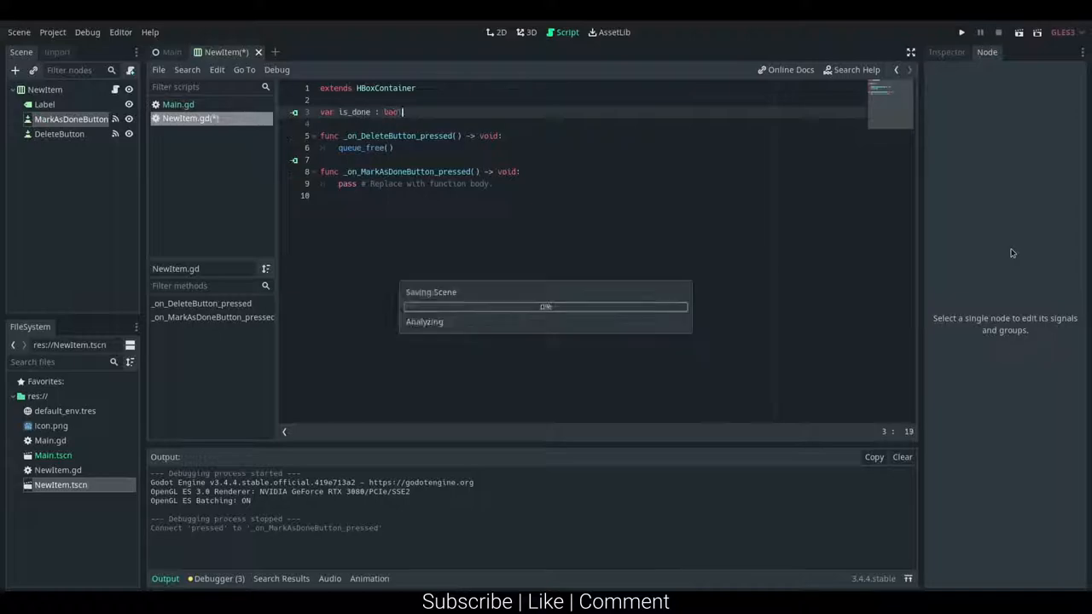
key("ctrl+s")
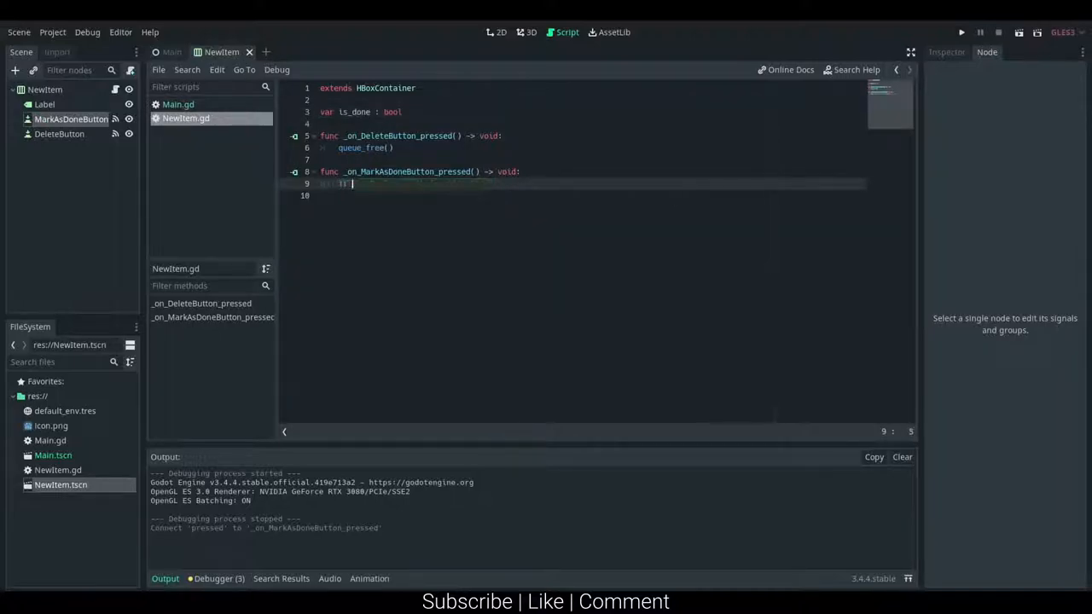
type("if is_done == true:")
left_click(590, 195)
type("is_done == false")
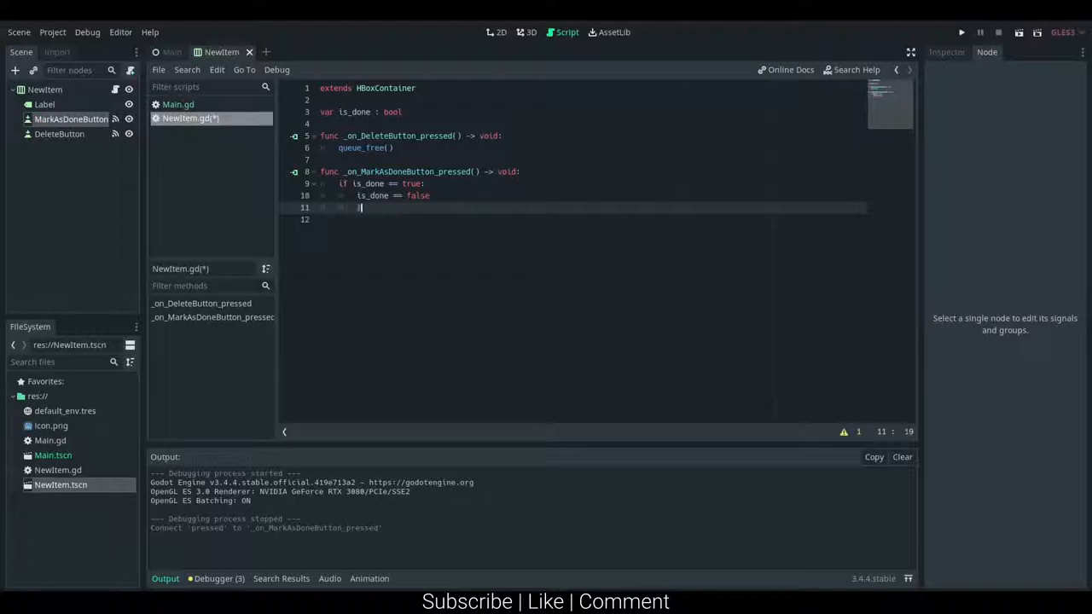
- Write '$Label.modulate' in the done branch to start assigning the label's colour
type("$Label.")
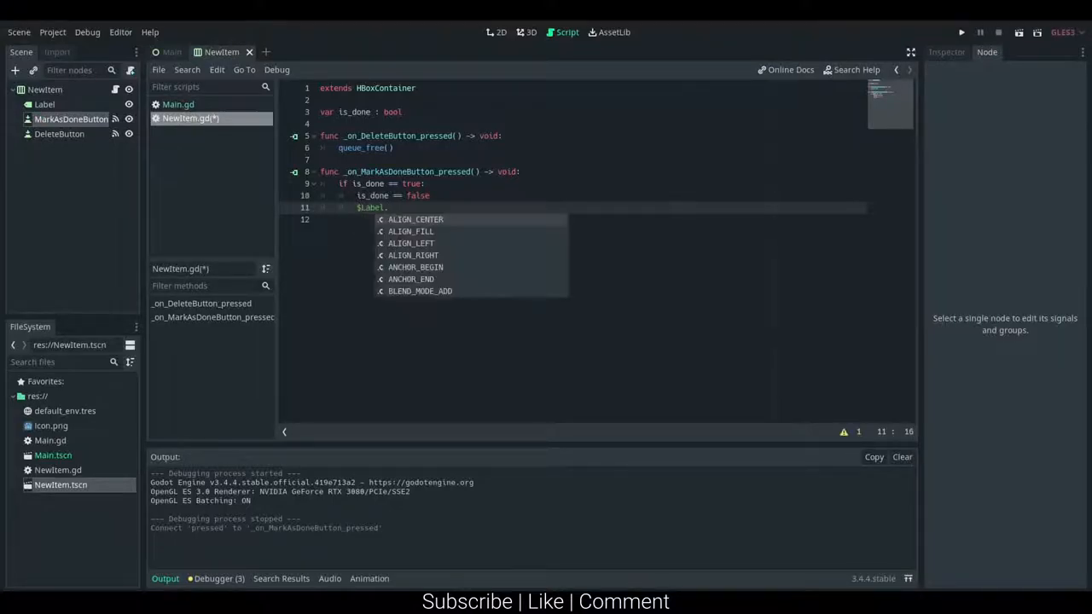
type("modulate")
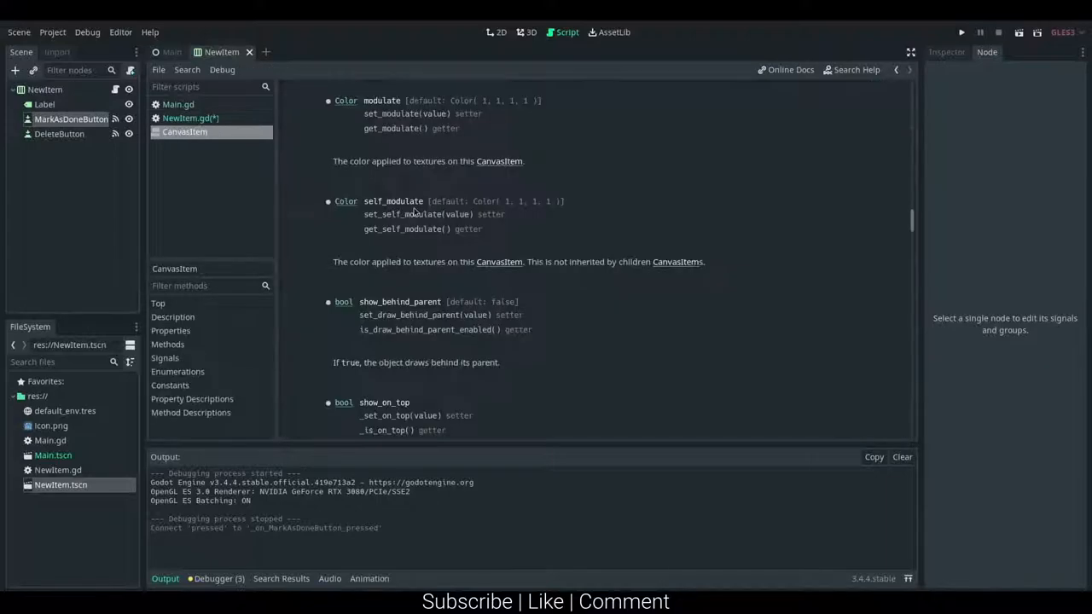
mouse_move(515, 99)
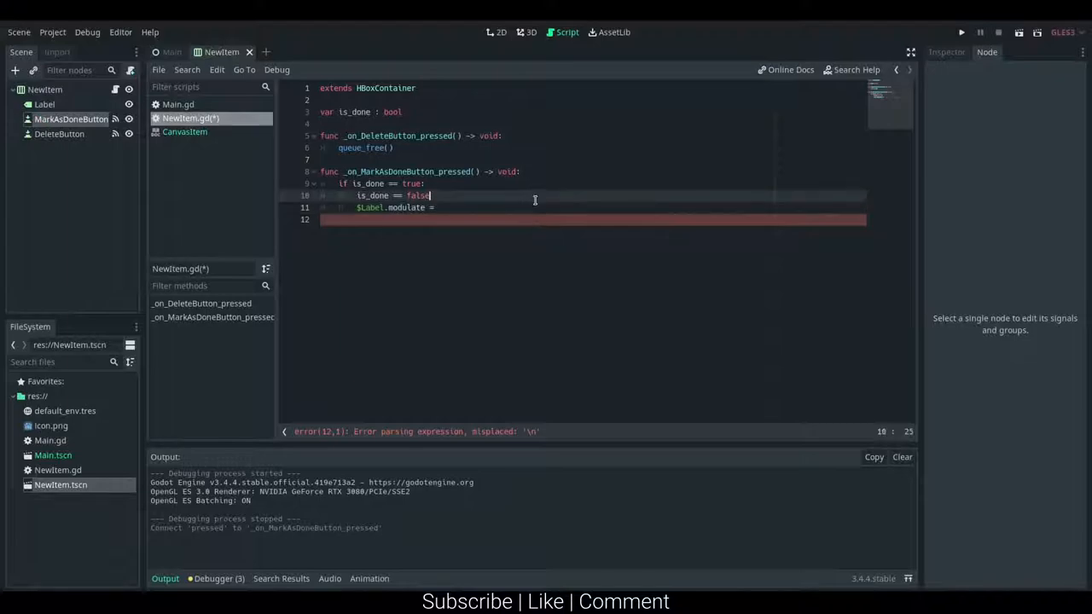
- Complete the assignment as Color(1,1,1,1) so the done branch restores an opaque white label, and save
type("(1,1,1")
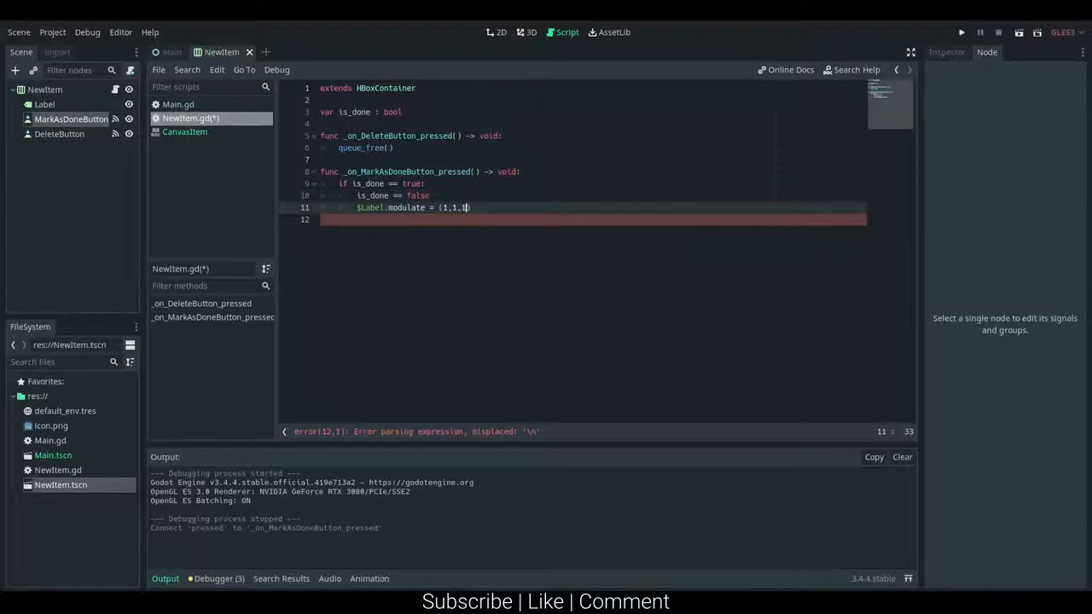
type(",0.")
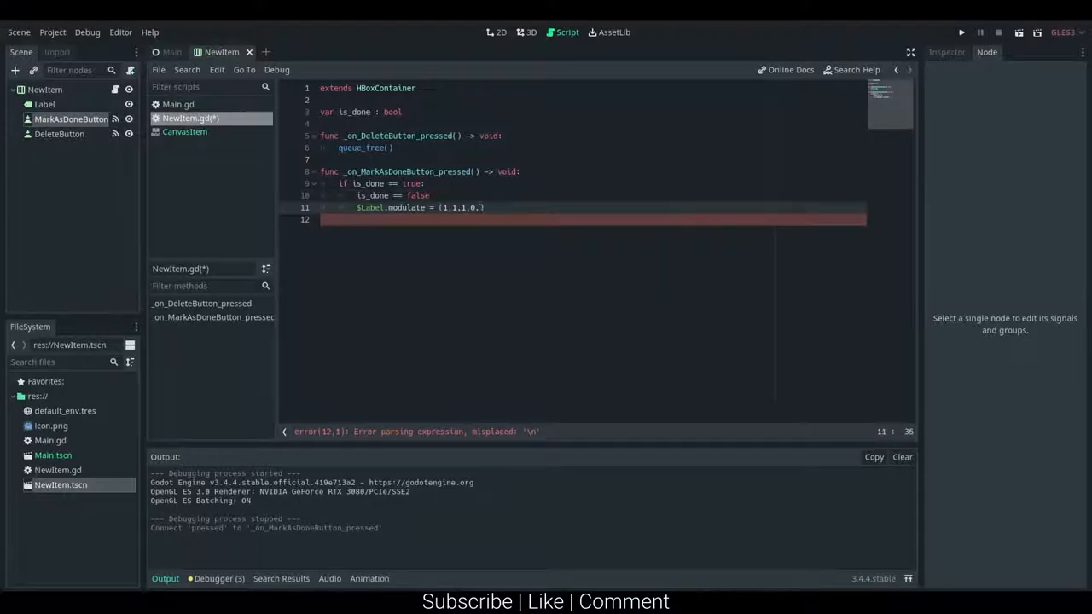
key("ctrl+s")
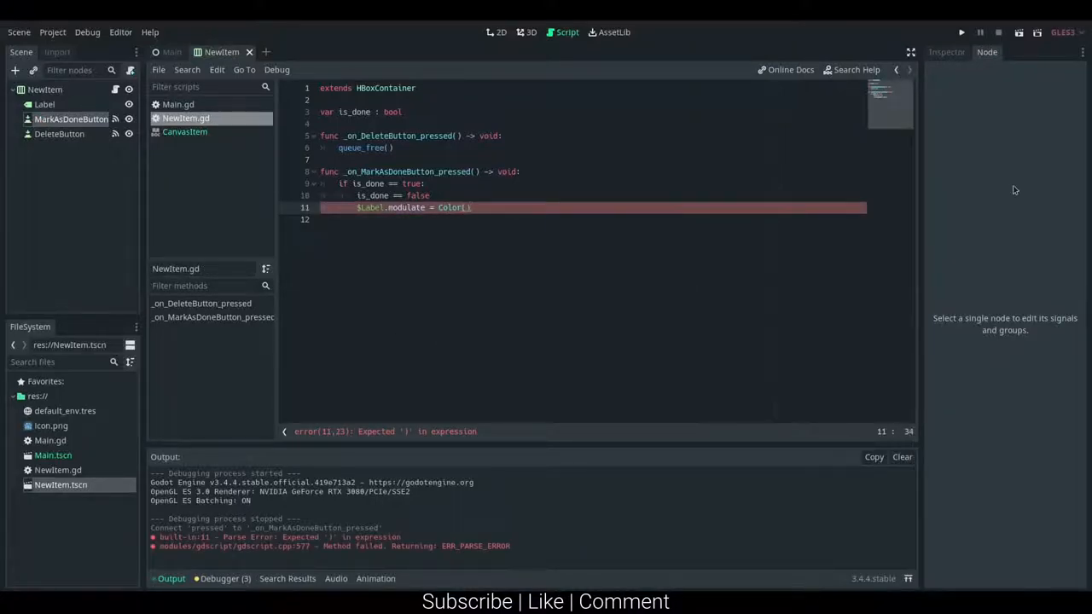
type("1,1,1,1)")
left_click(590, 219)
type("if")
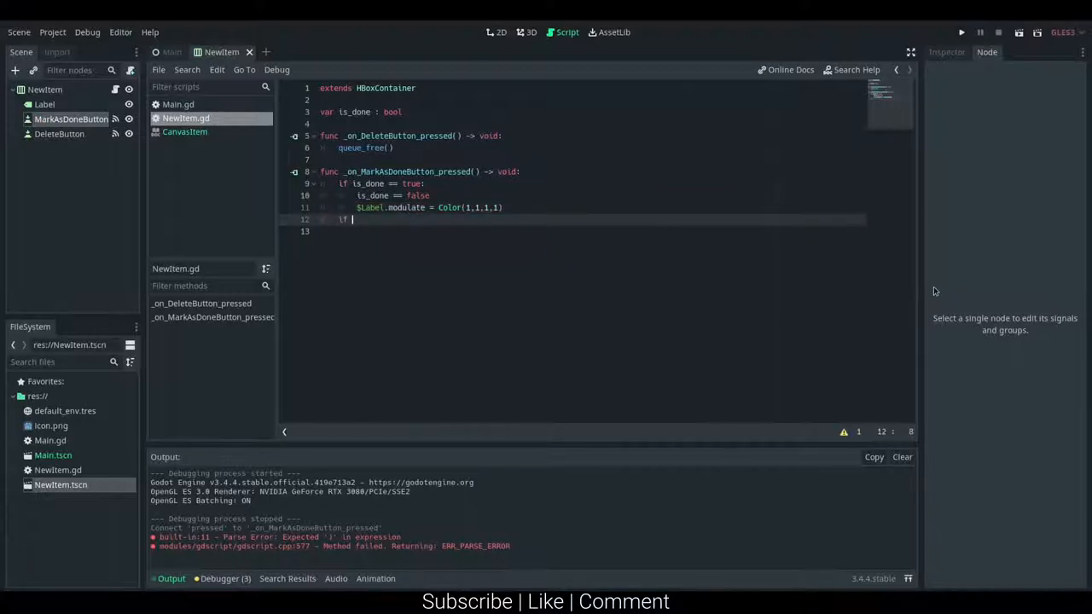
- Write the 'if is_done == false' branch setting is_done true and $Label.modulate to Color(1,1,1,0.2)
type("is_done == false")
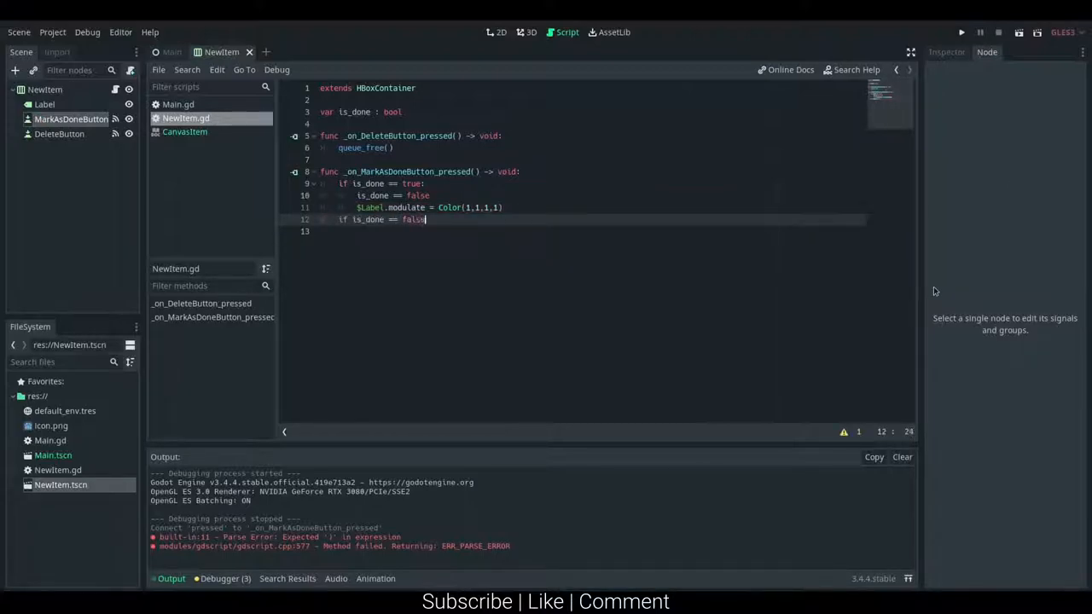
type("is_done =")
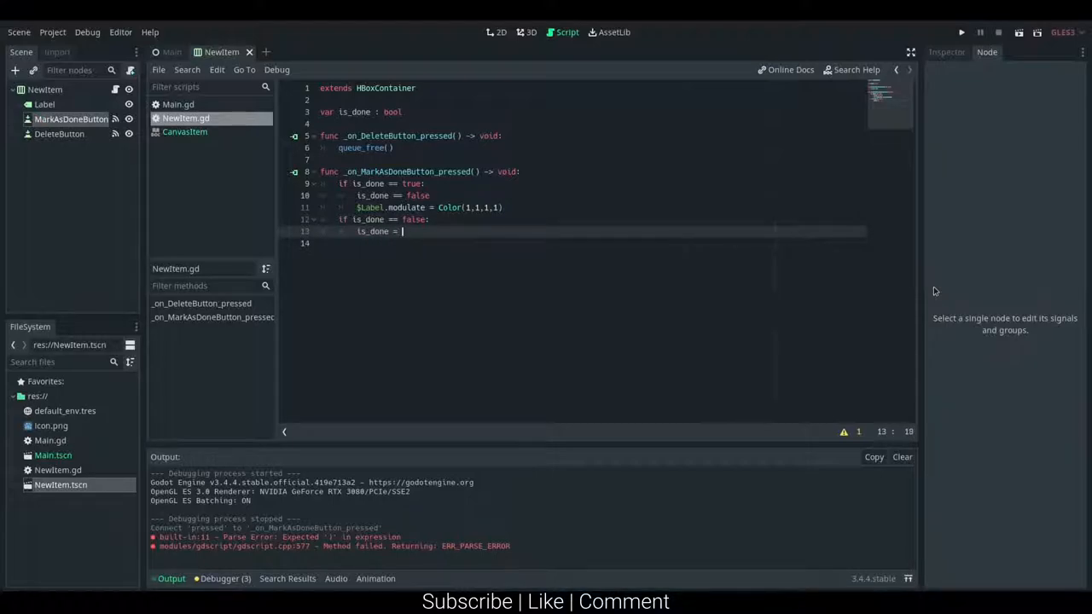
type("true")
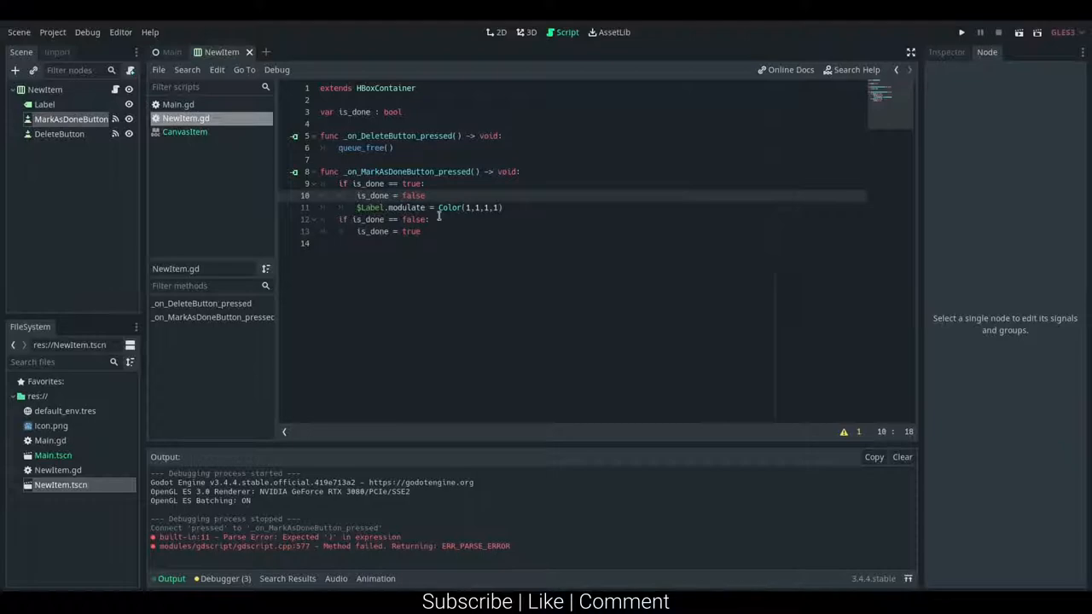
type("$Label.modulate")
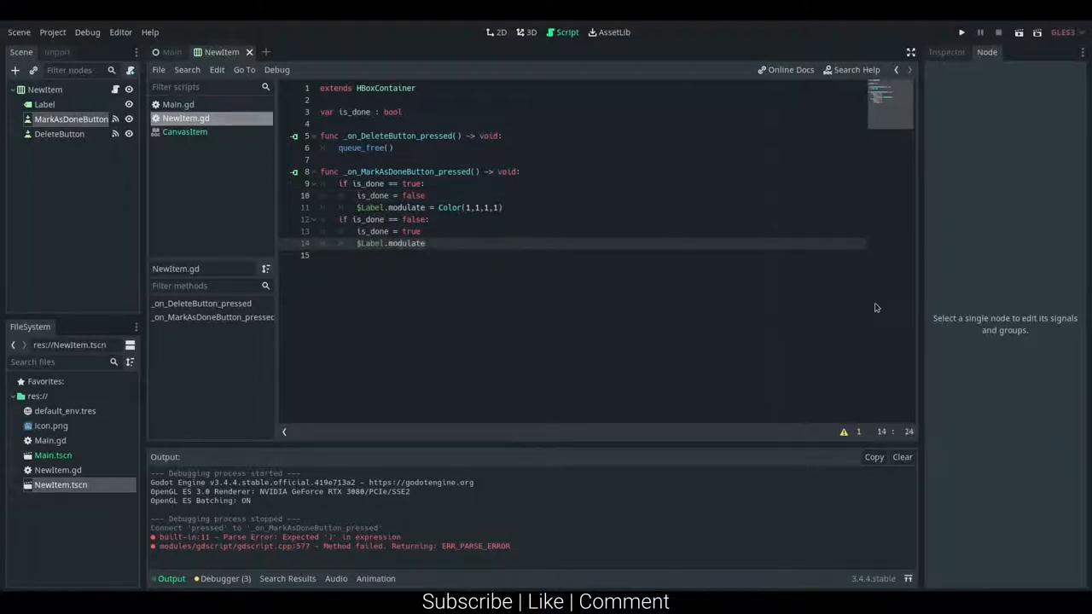
type("= Color")
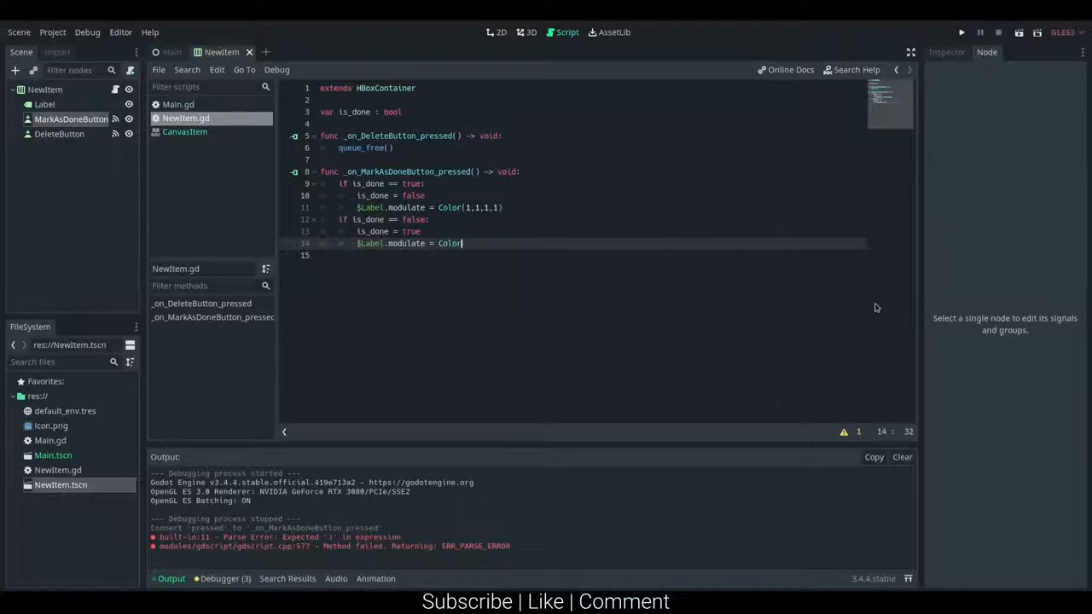
type("(1,1,1,0.2)")
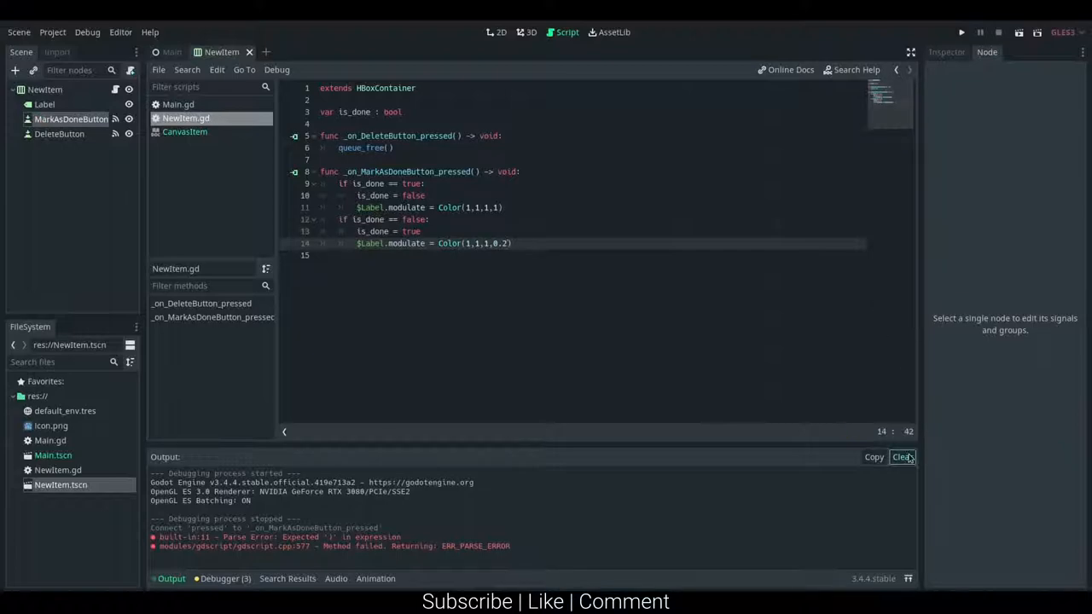
- Clear the Output log, run the project and mark the Todo item as done to see the label dim
left_click(901, 458)
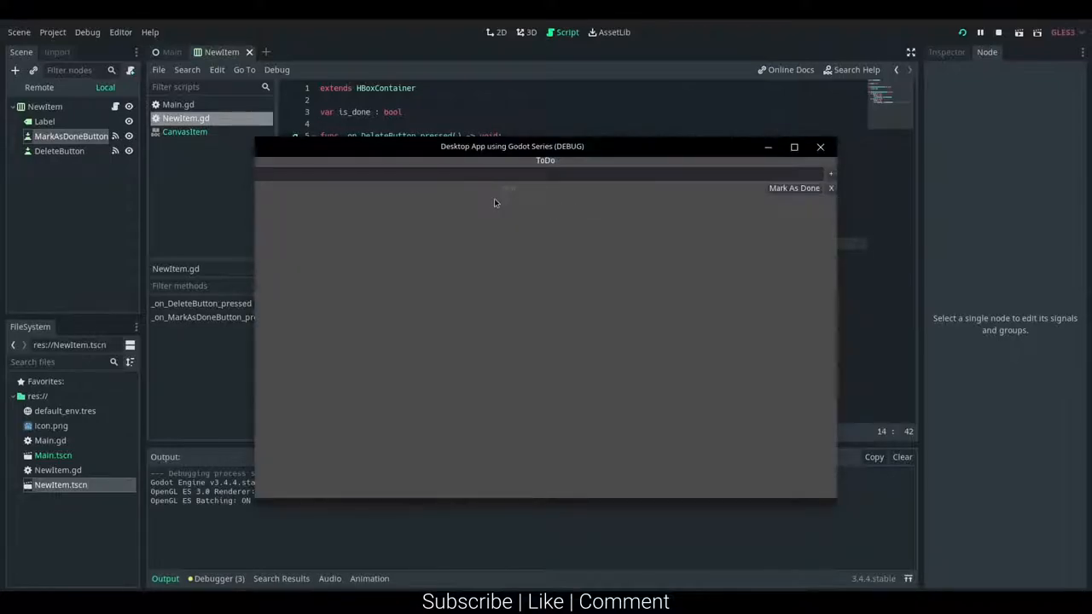
left_click(829, 188)
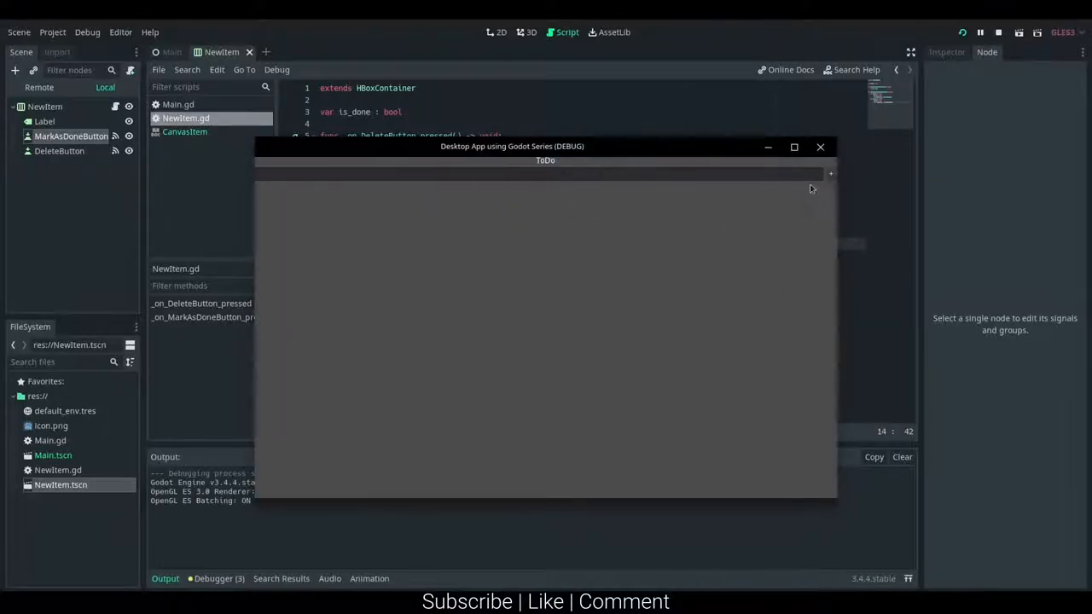